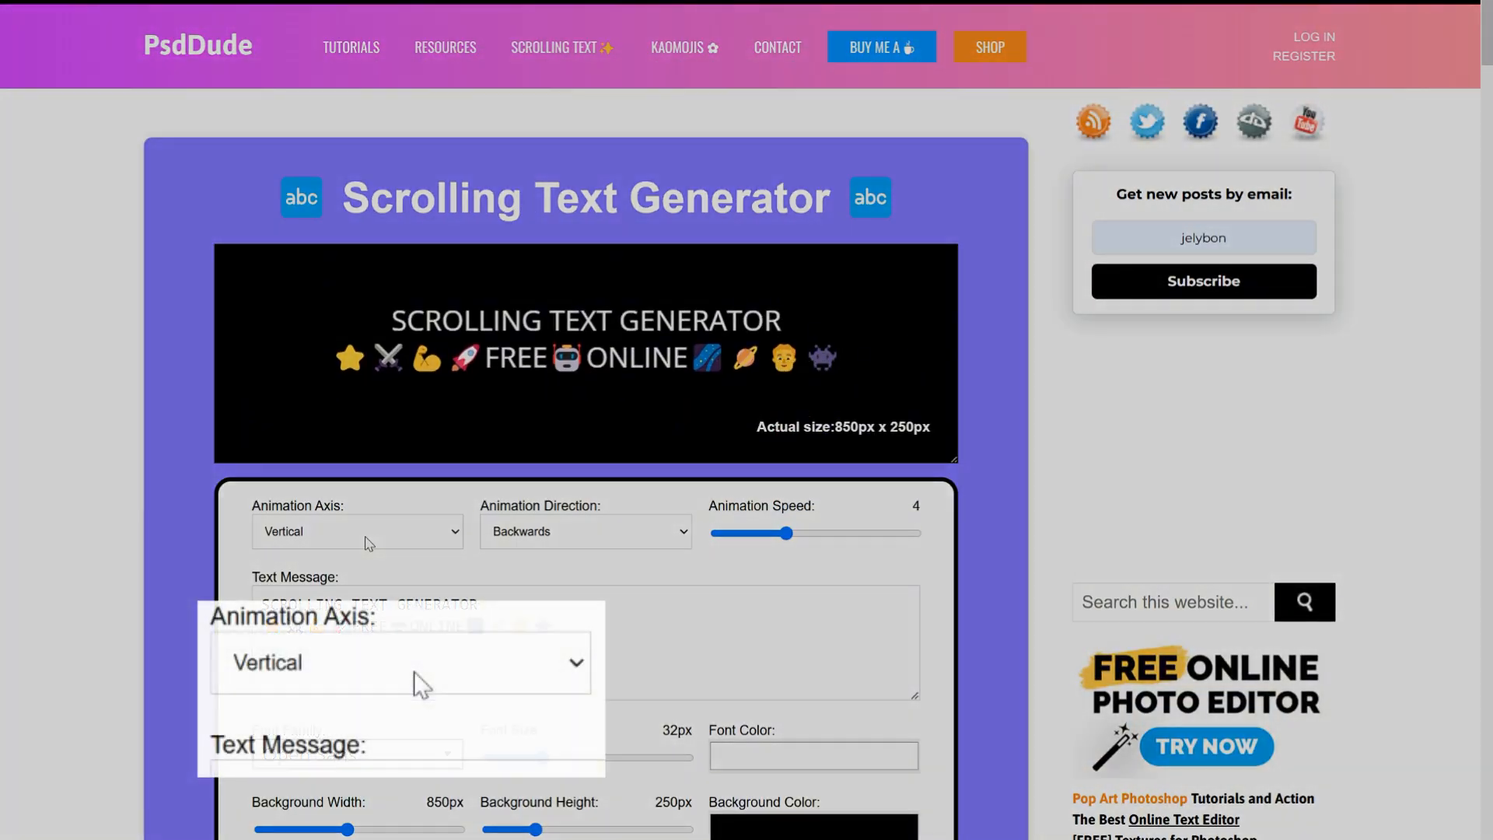
- Try horizontal scrolling, then keep vertical scrolling with the speed back at 4
left_click(356, 532)
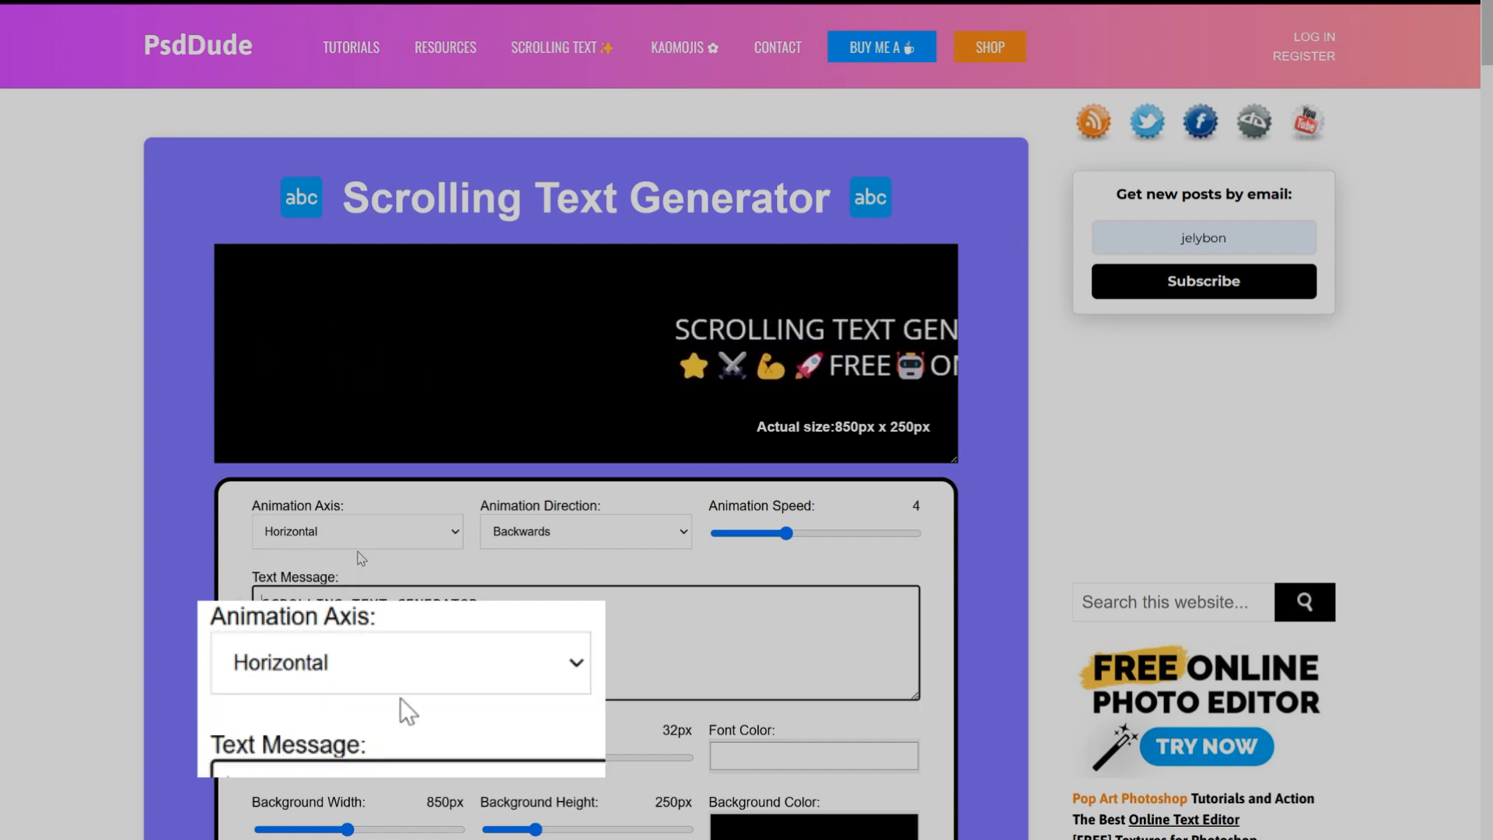
left_click(585, 532)
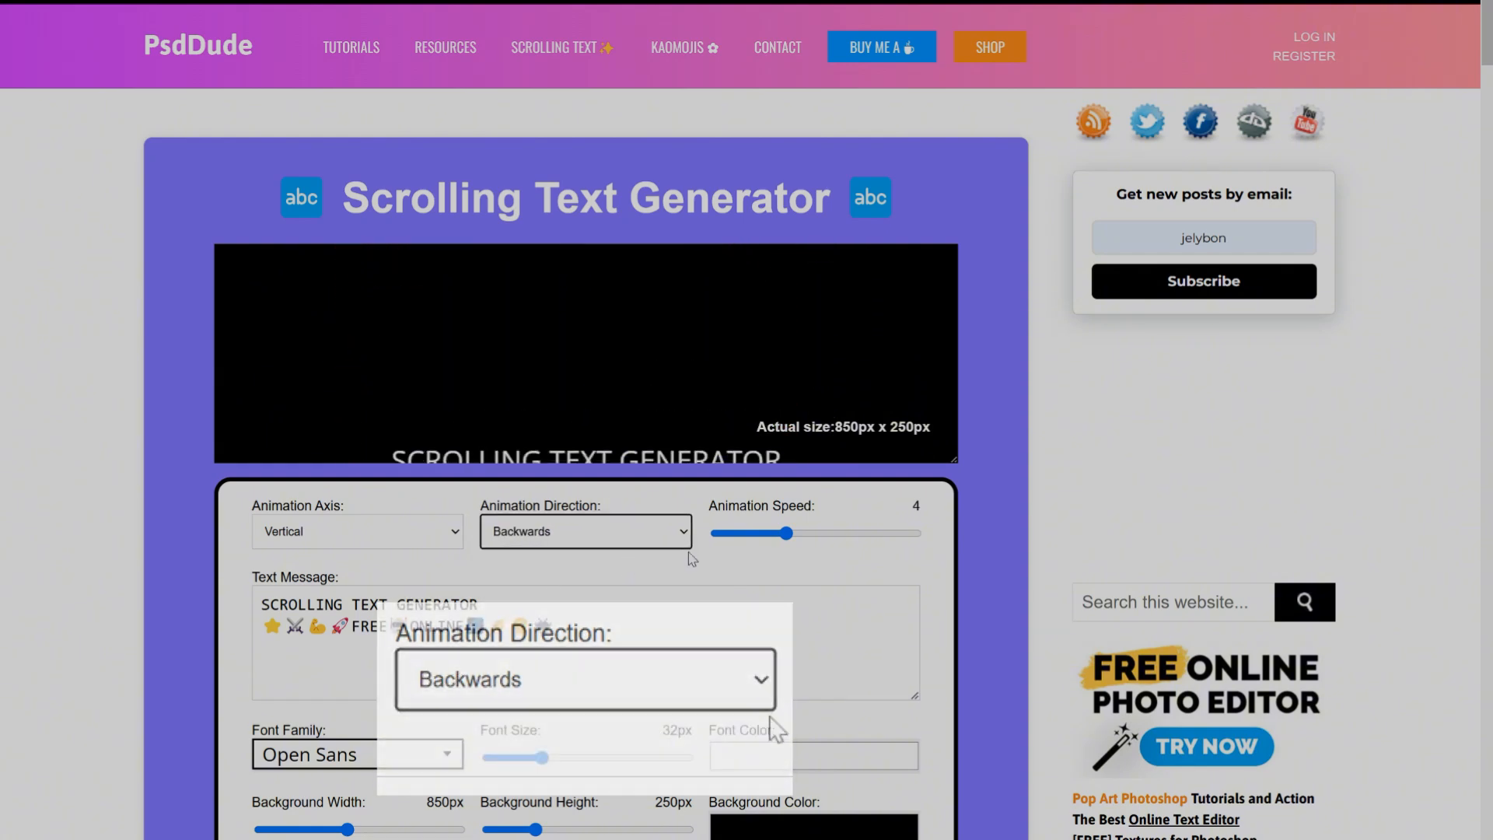
left_click_drag(786, 533, 888, 533)
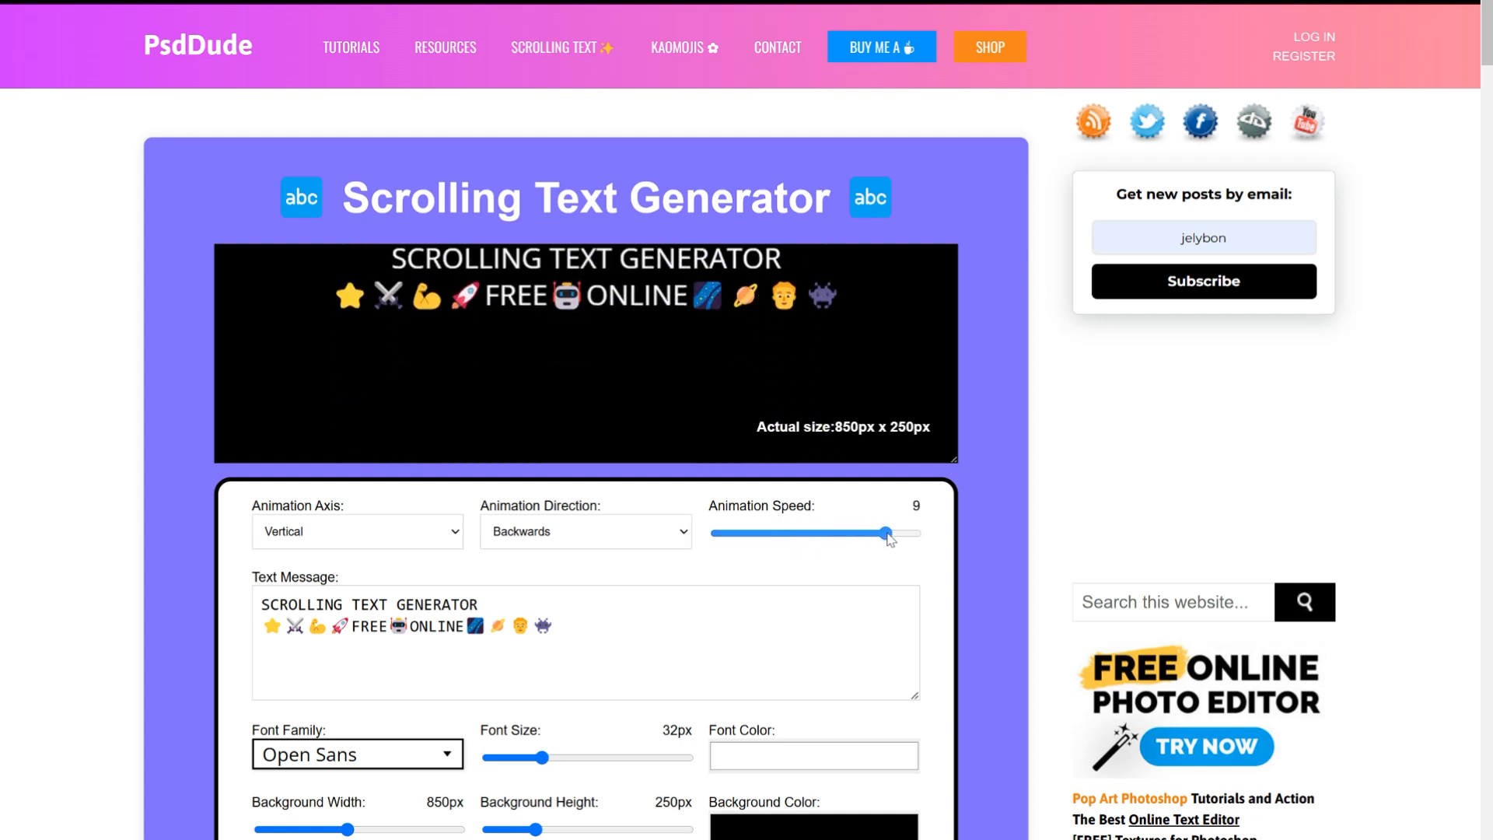
left_click_drag(884, 534, 744, 533)
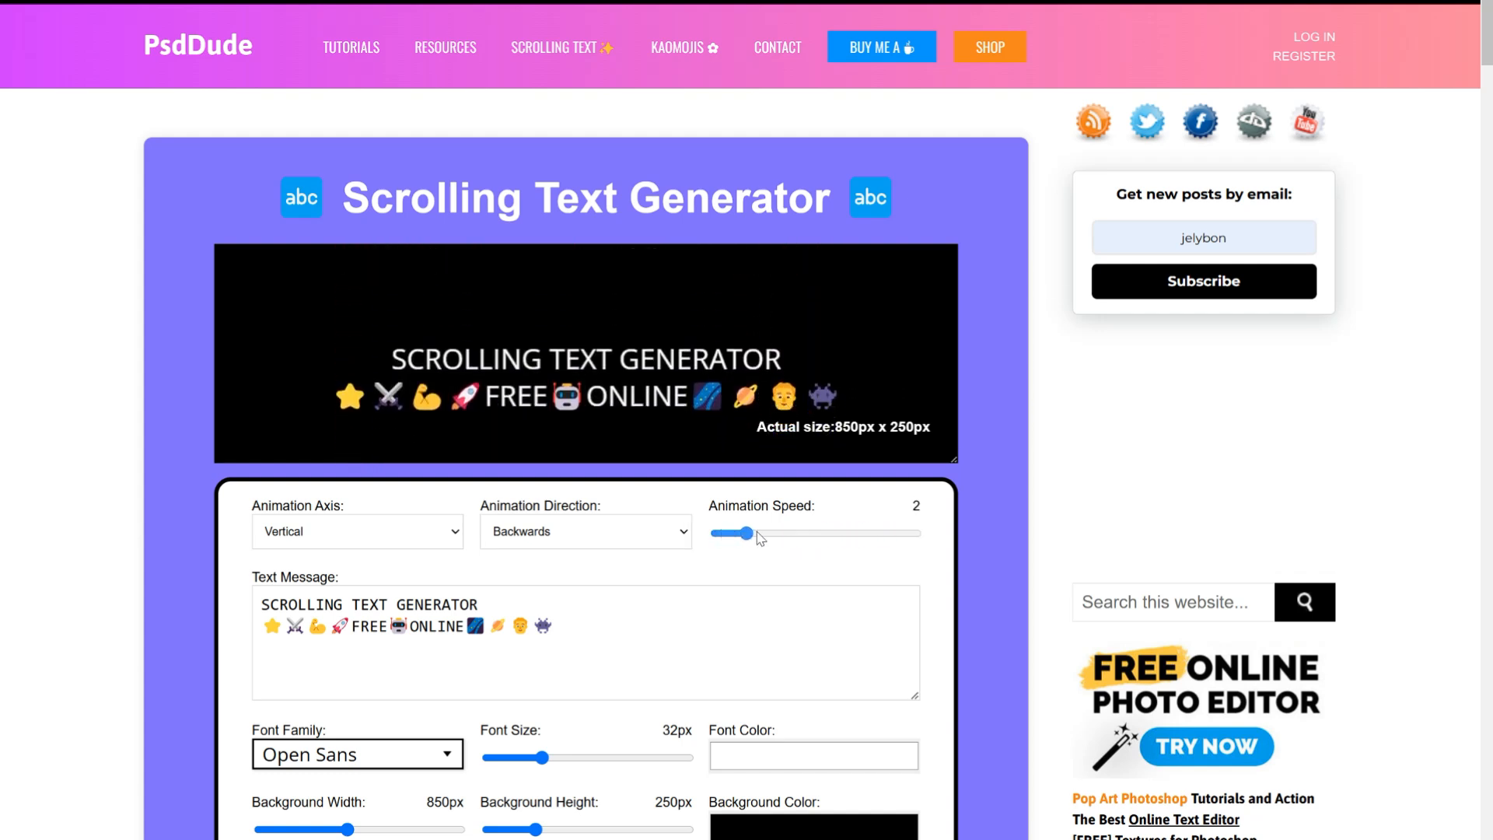
left_click_drag(745, 533, 784, 533)
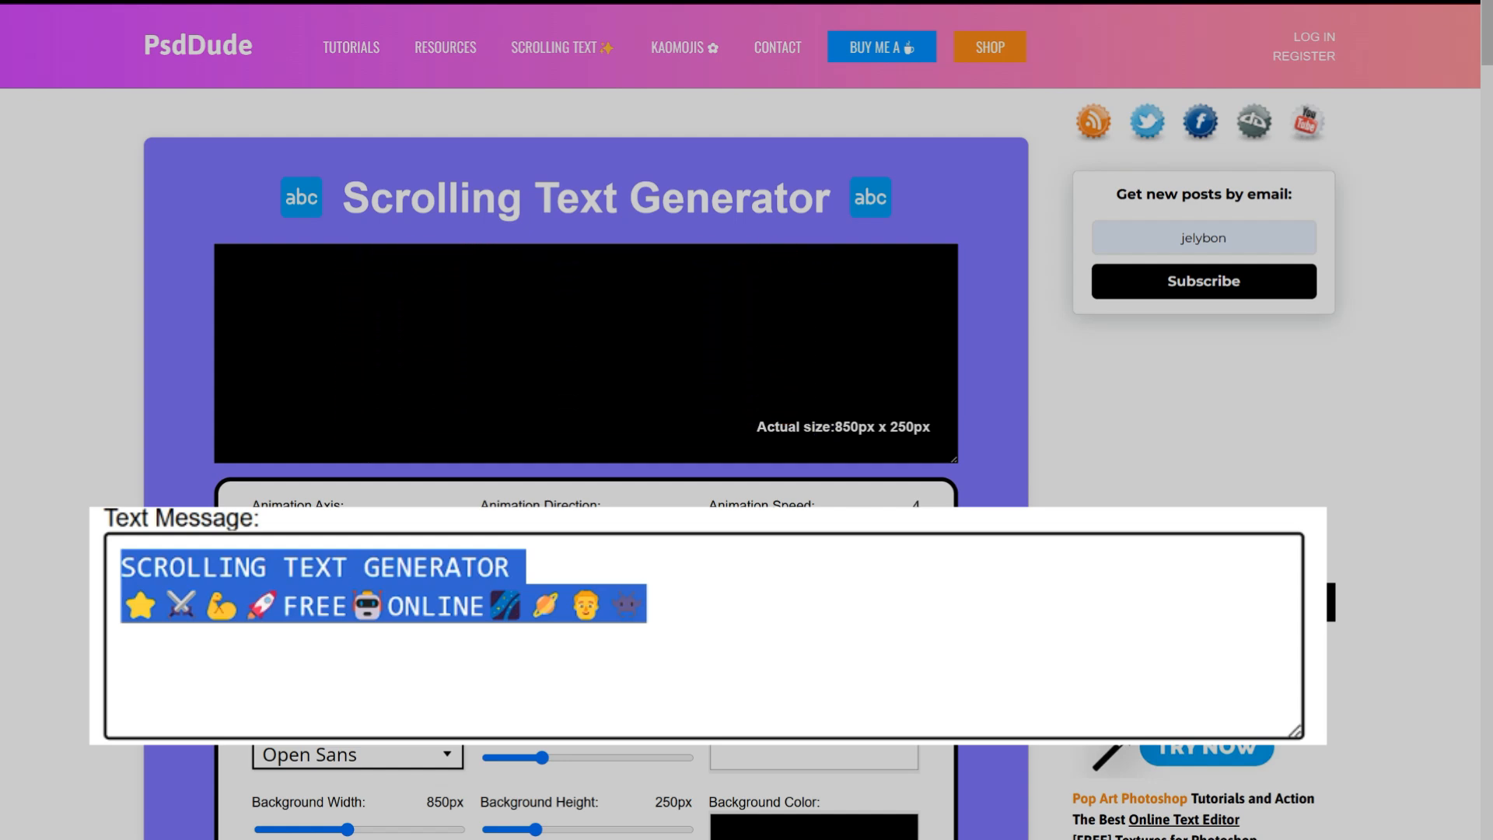
- Replace the message with FOLLOW ME on line one and PSDDude on line two
type("FOLLOW ME ↲")
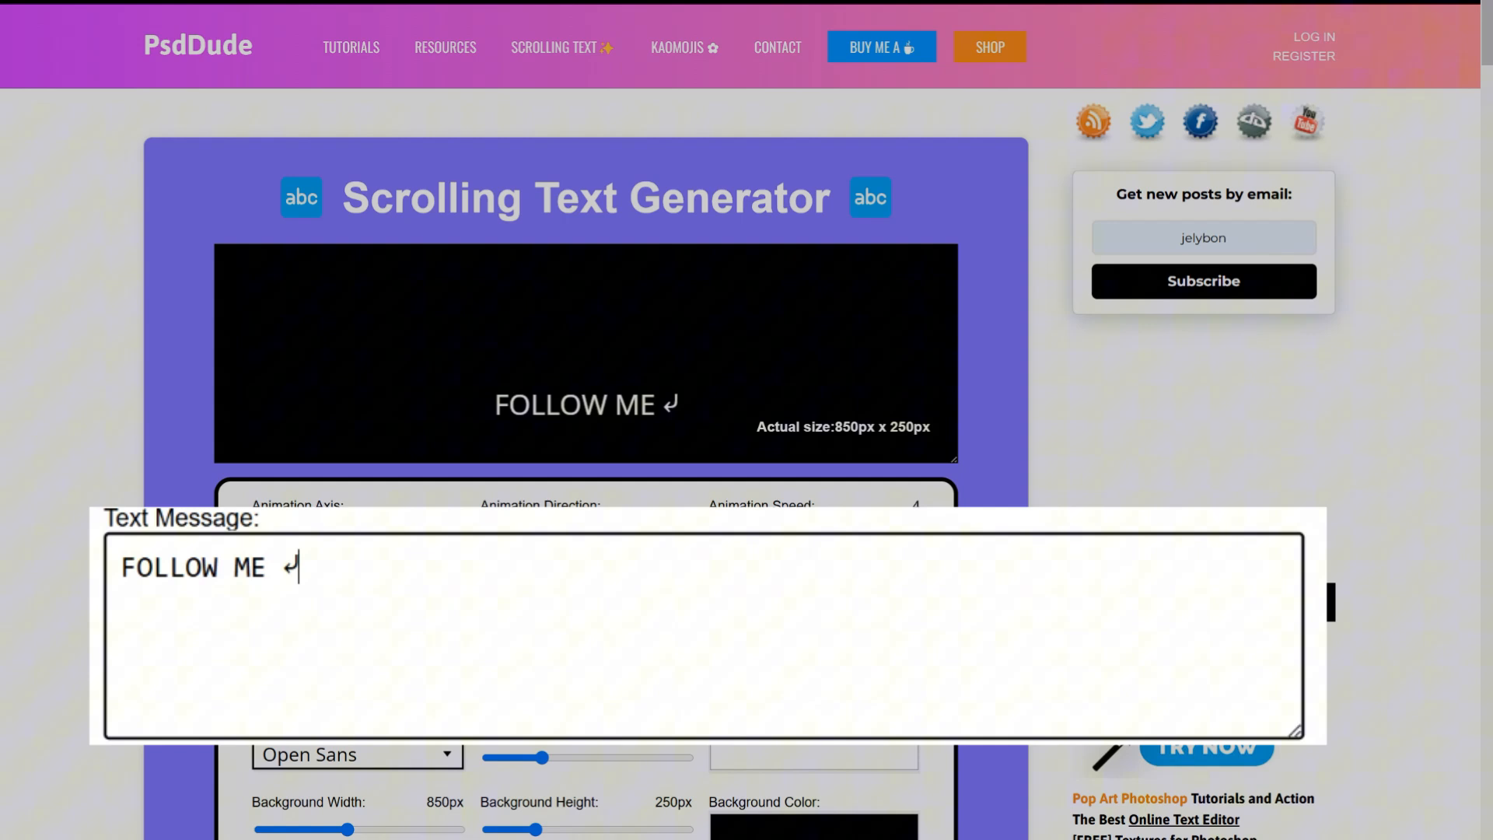
key("enter")
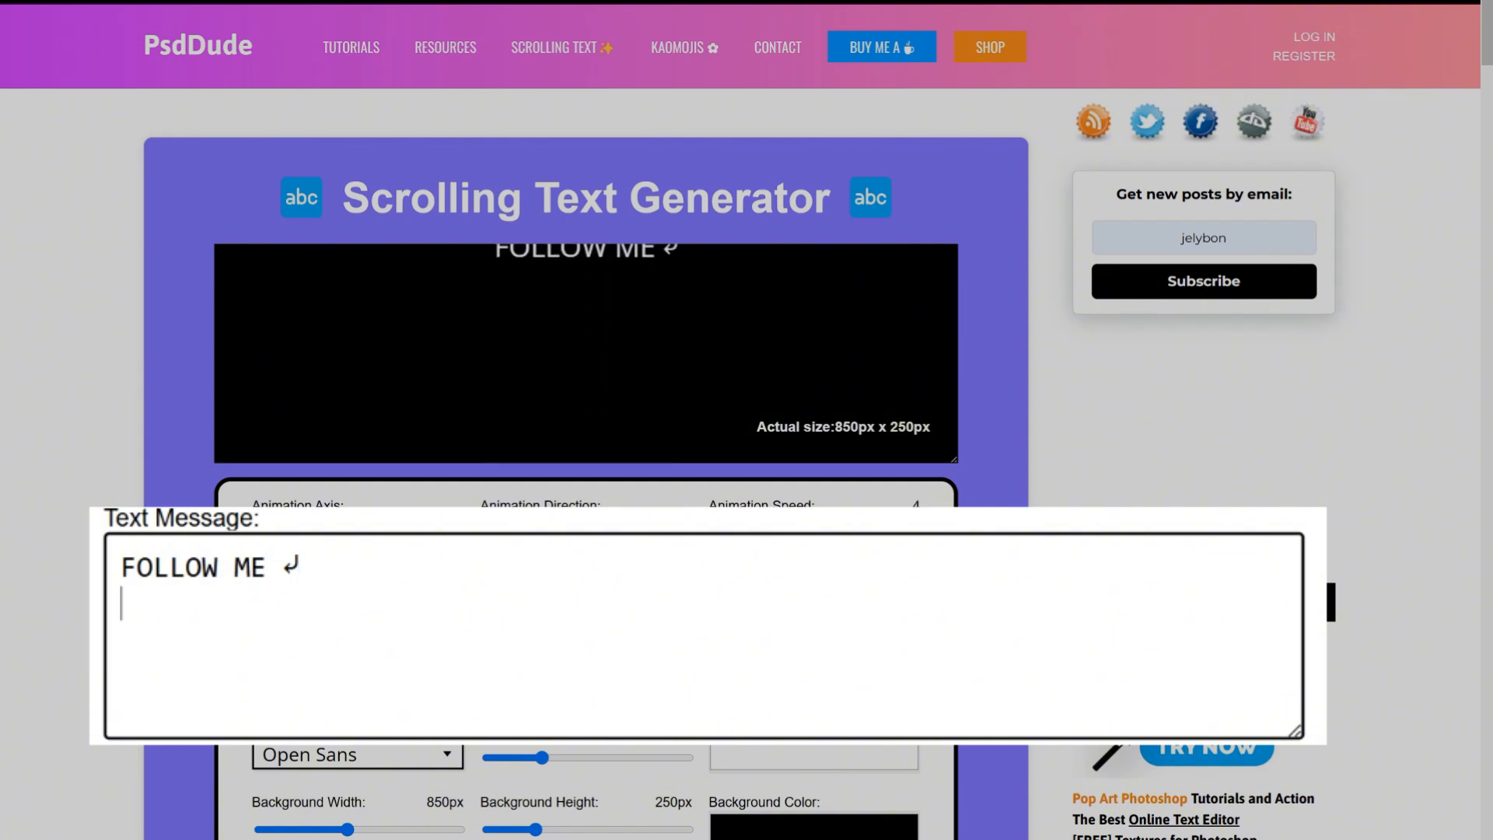
type("PSDD")
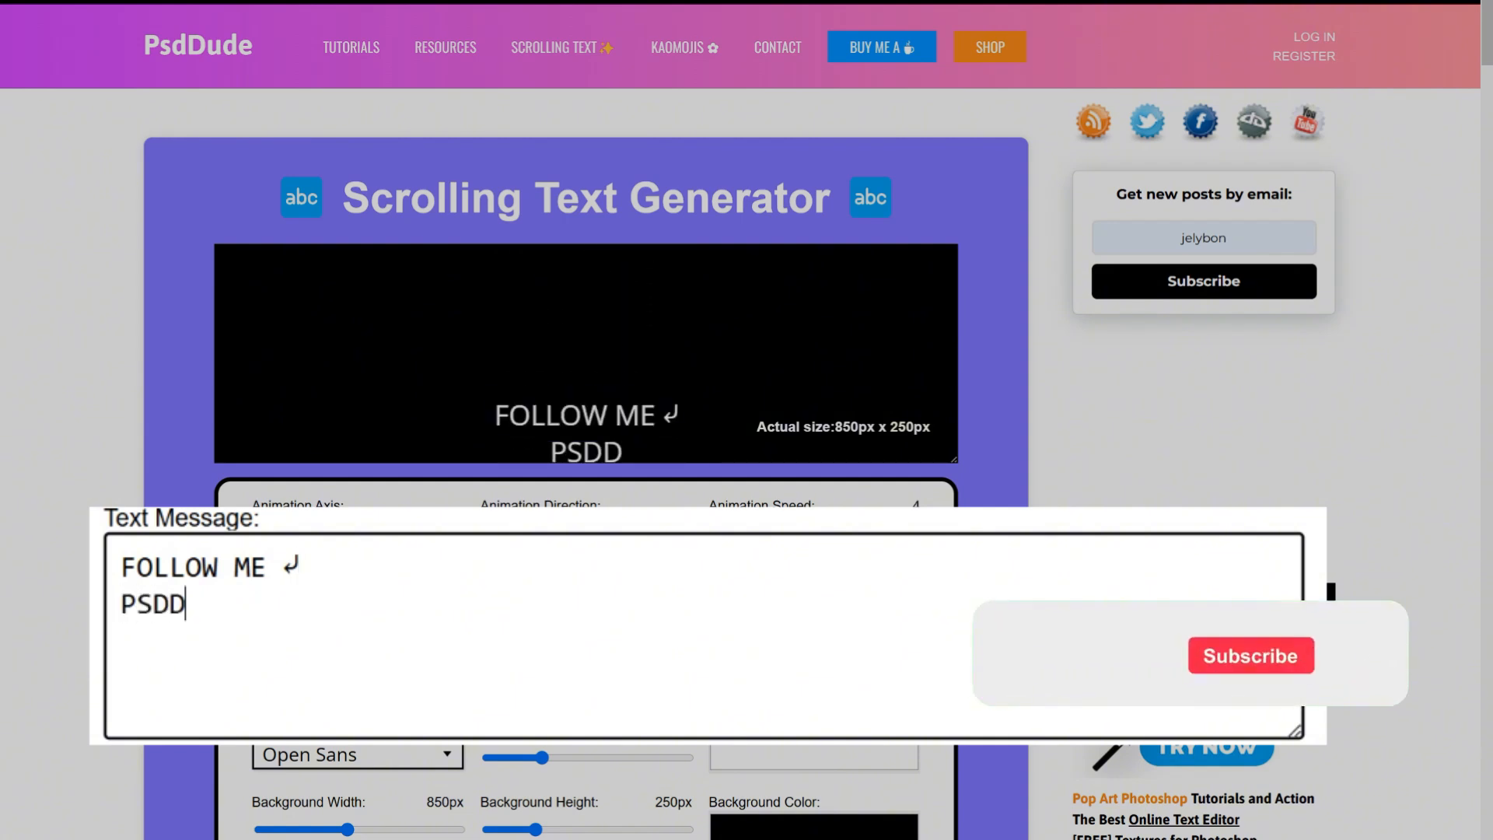
type("ude")
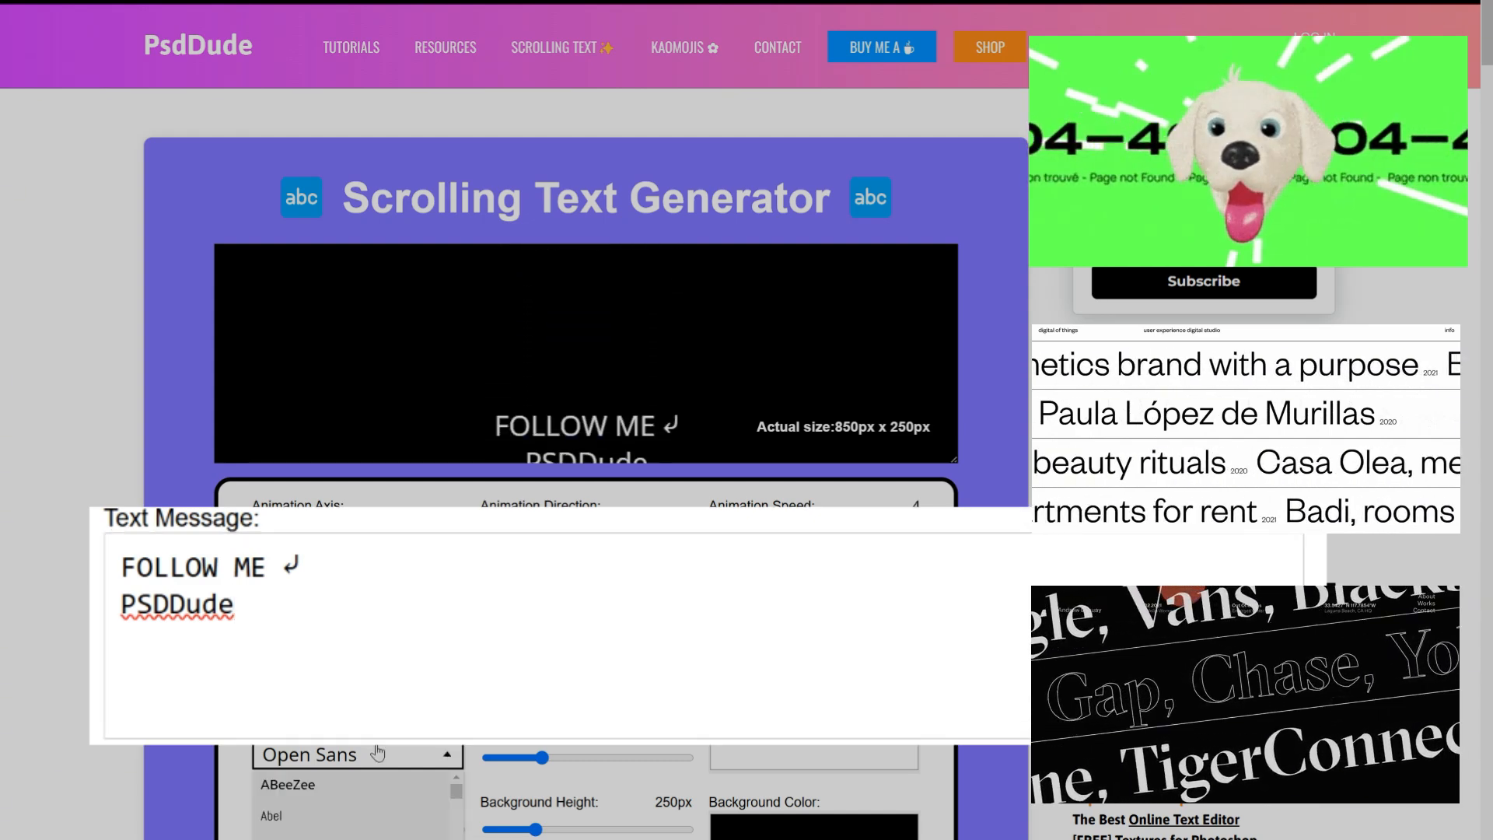
- Enlarge the Alfa Slab One message text to 47px
scroll("down", 3)
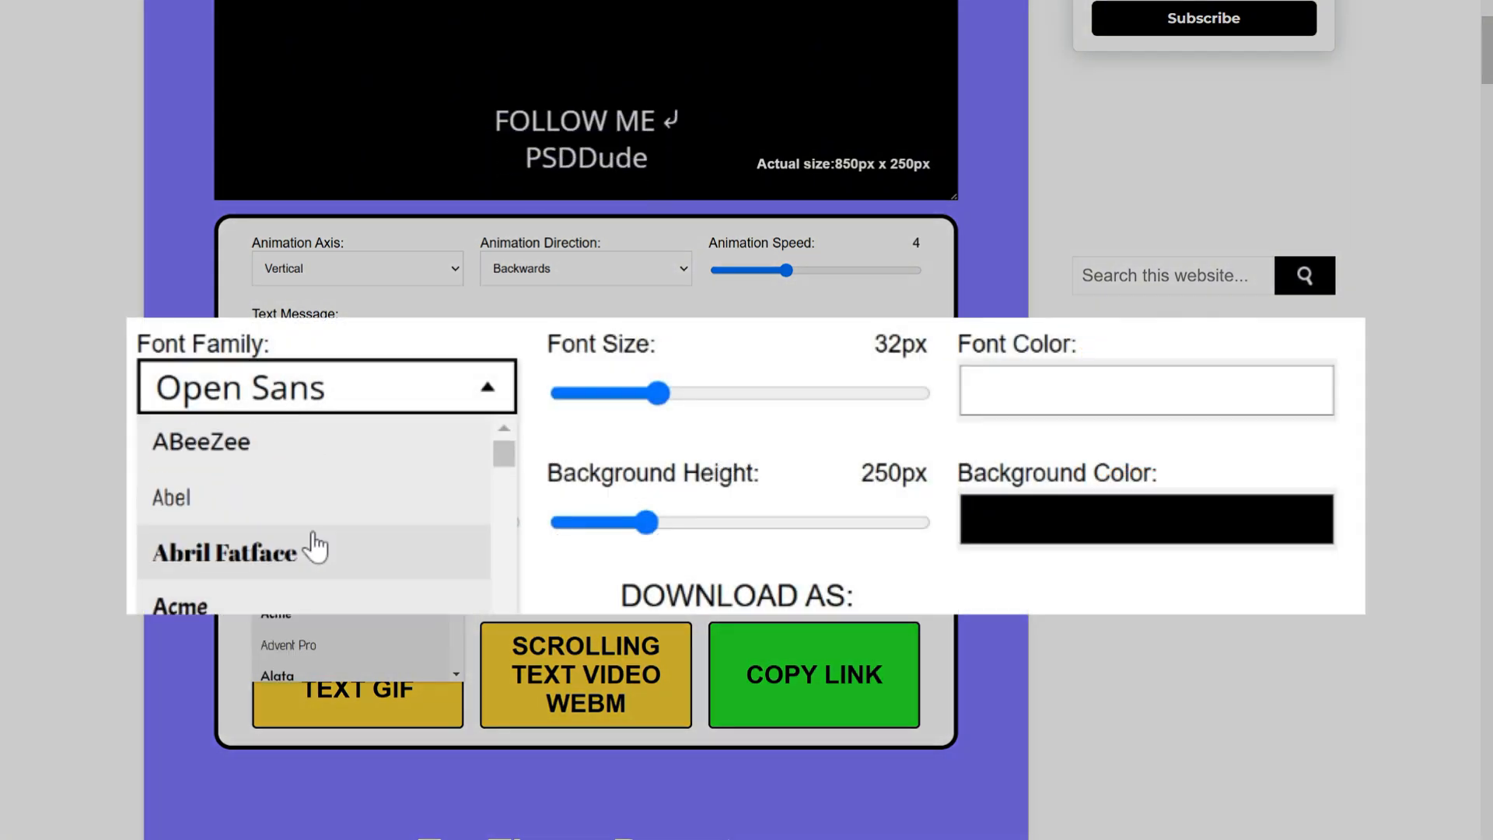
scroll("down", 3)
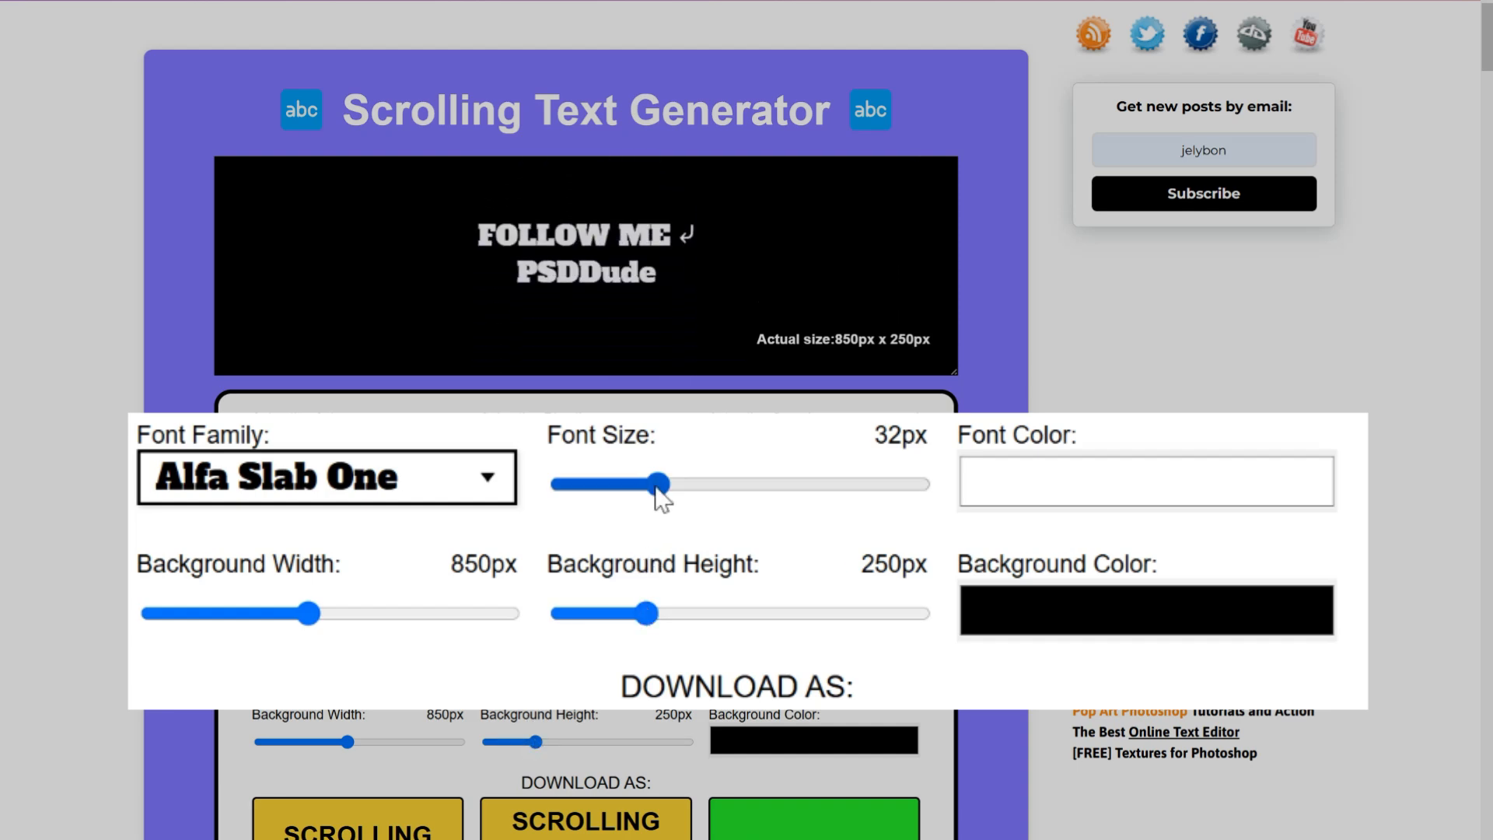
left_click_drag(659, 483, 714, 484)
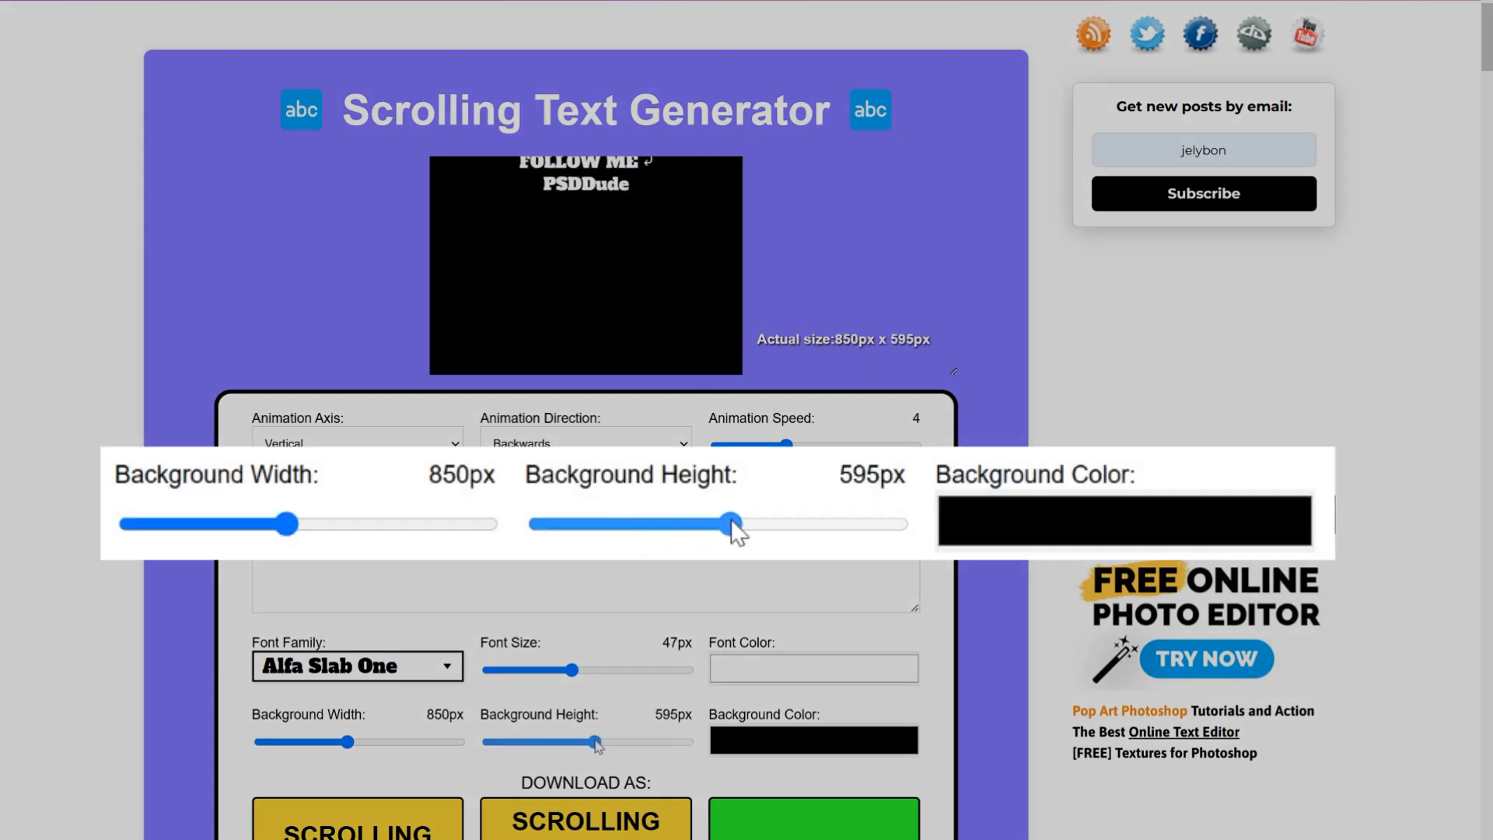
- Adjust the banner height and settle it at 219px
left_click_drag(728, 523, 614, 523)
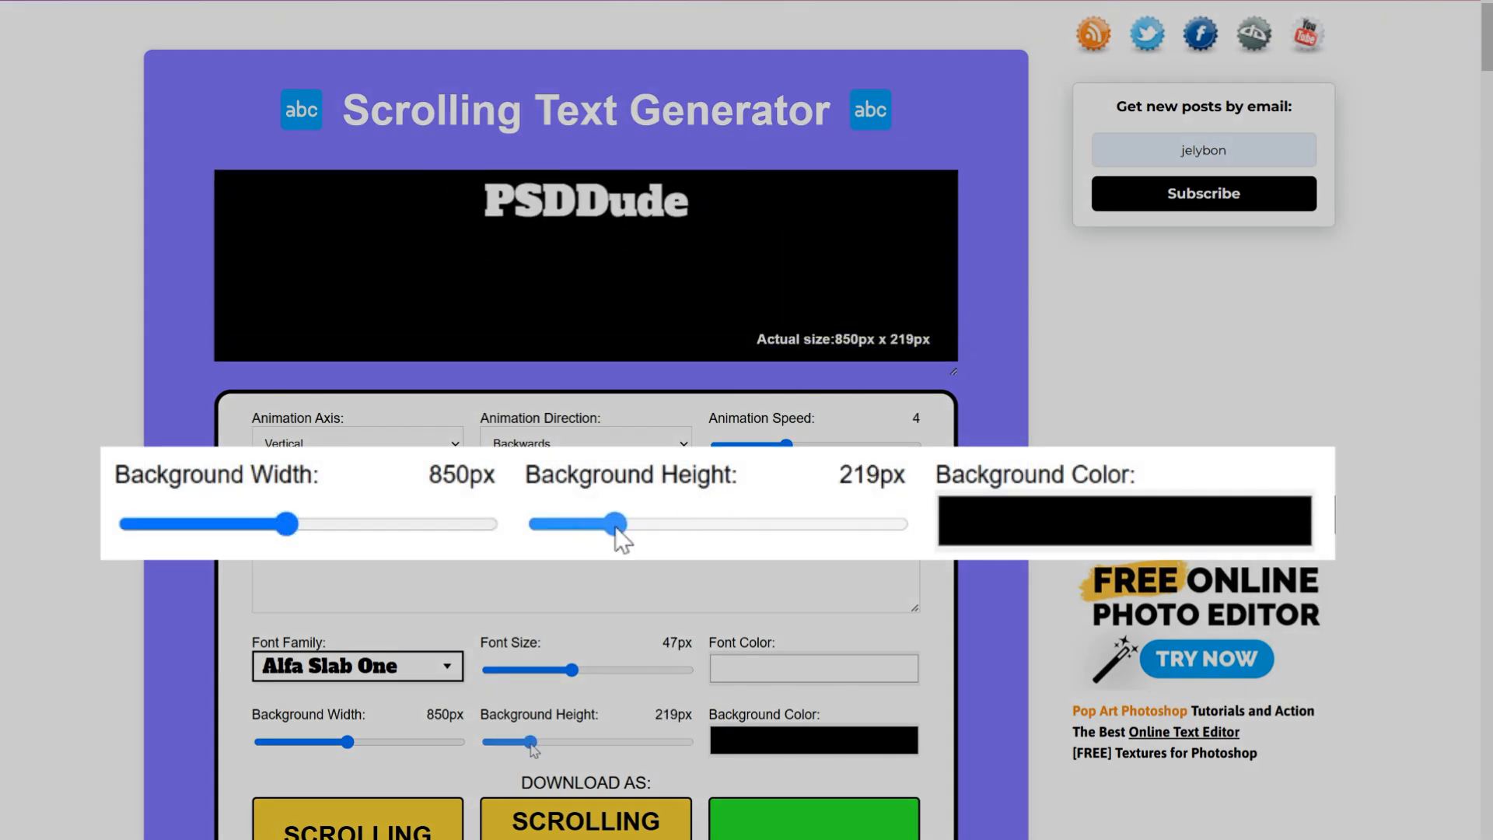
left_click_drag(289, 524, 353, 524)
type("FOLLOW ME ↲")
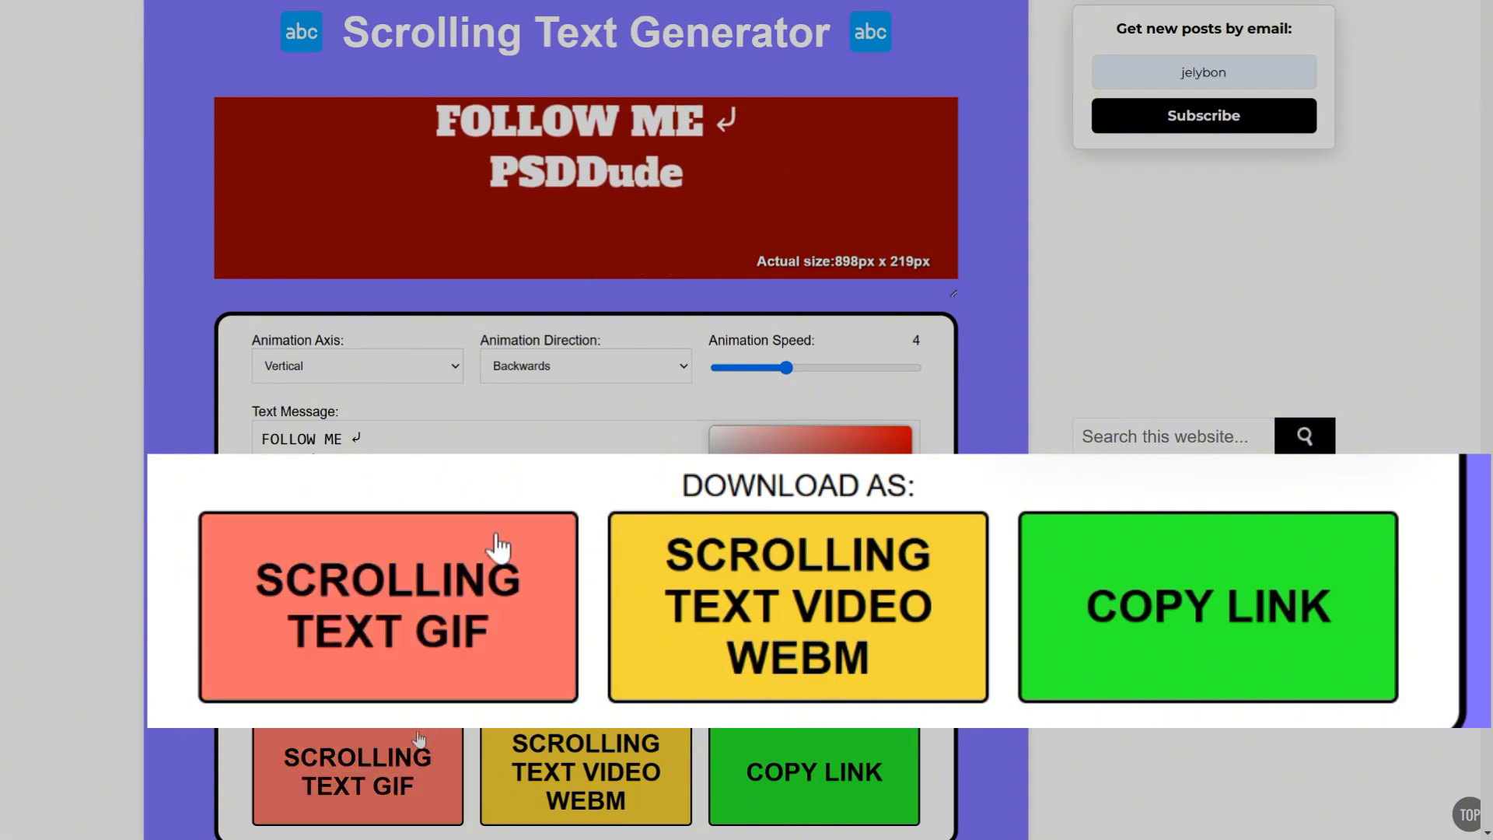
mouse_move(759, 570)
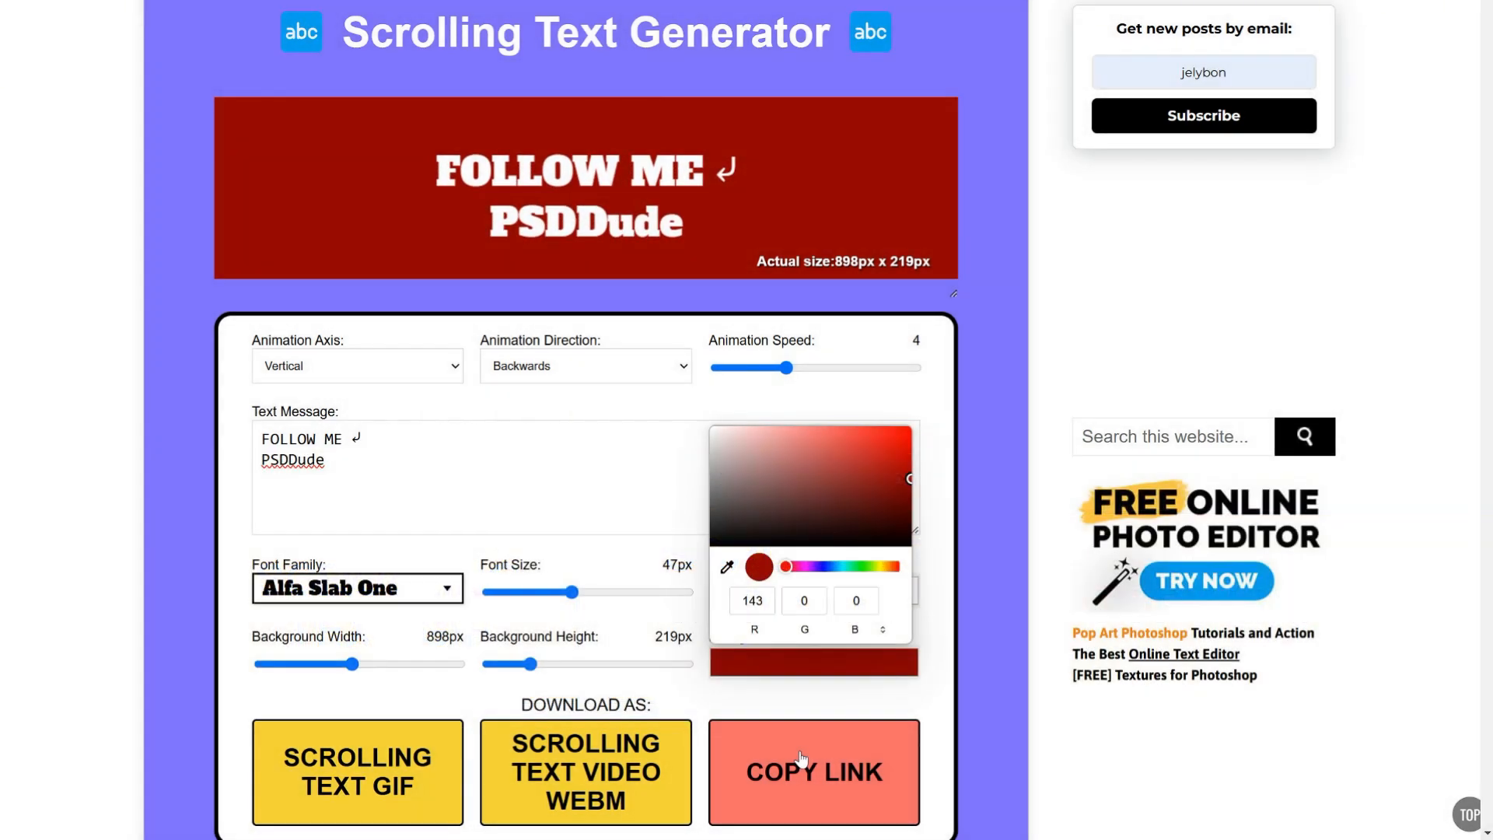
- Confirm the dark red RGB 143, 0, 0 banner background and leave the picker
left_click(811, 772)
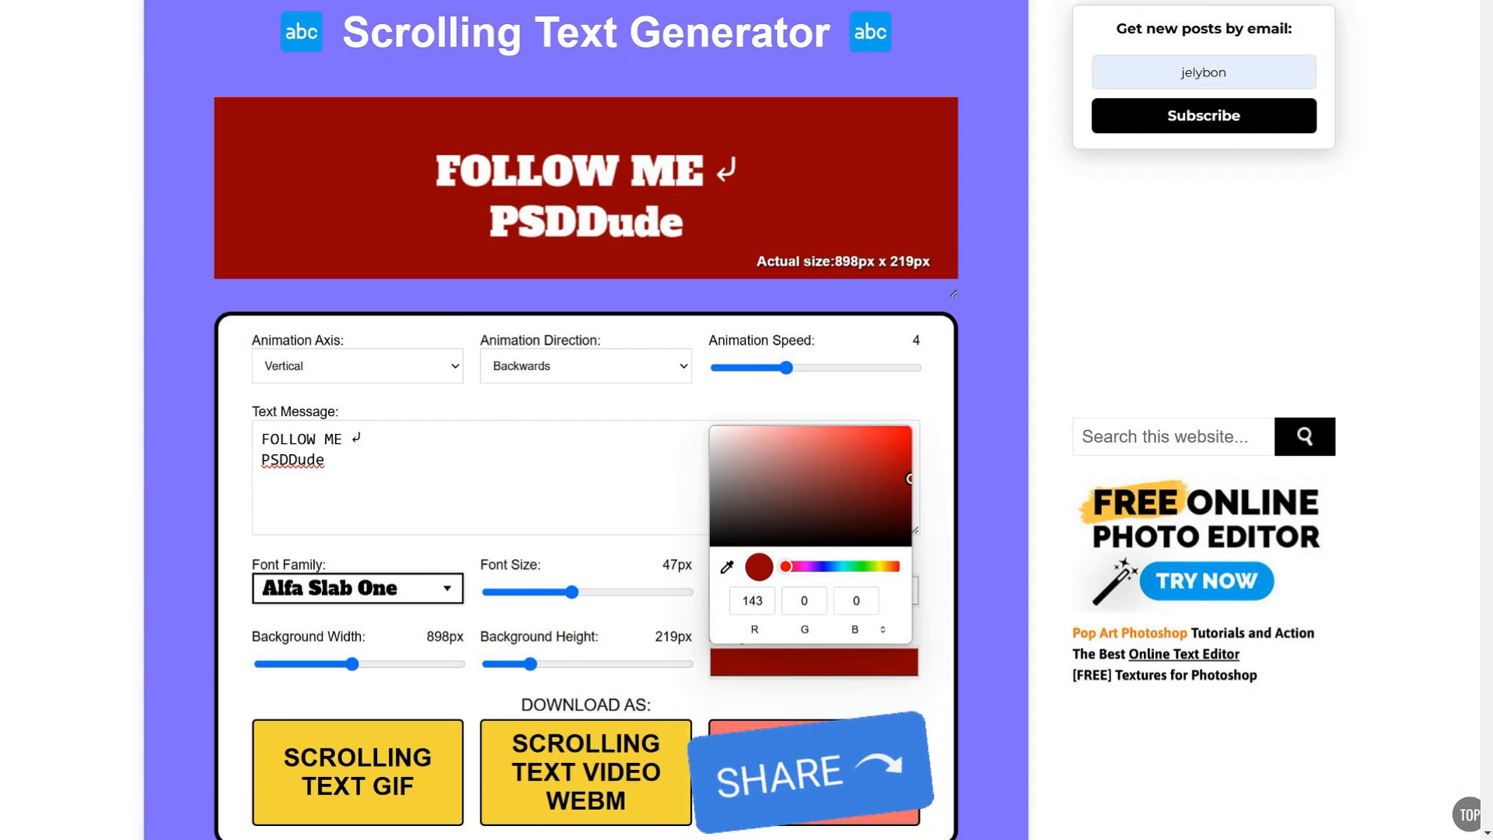
scroll("down", 3)
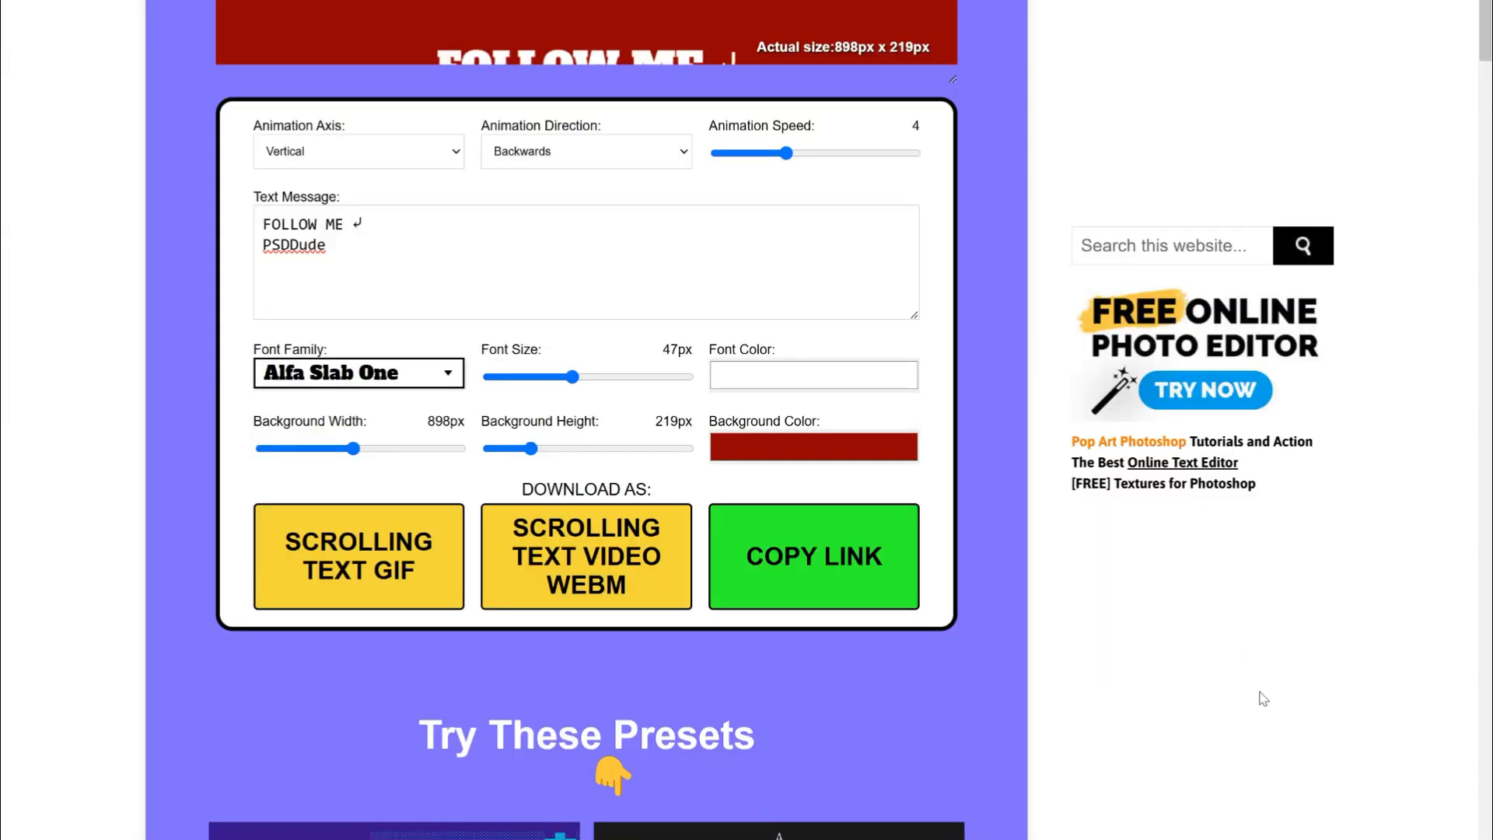
- Scroll to the Try These Presets gallery and browse the preset thumbnails
scroll("down", 3)
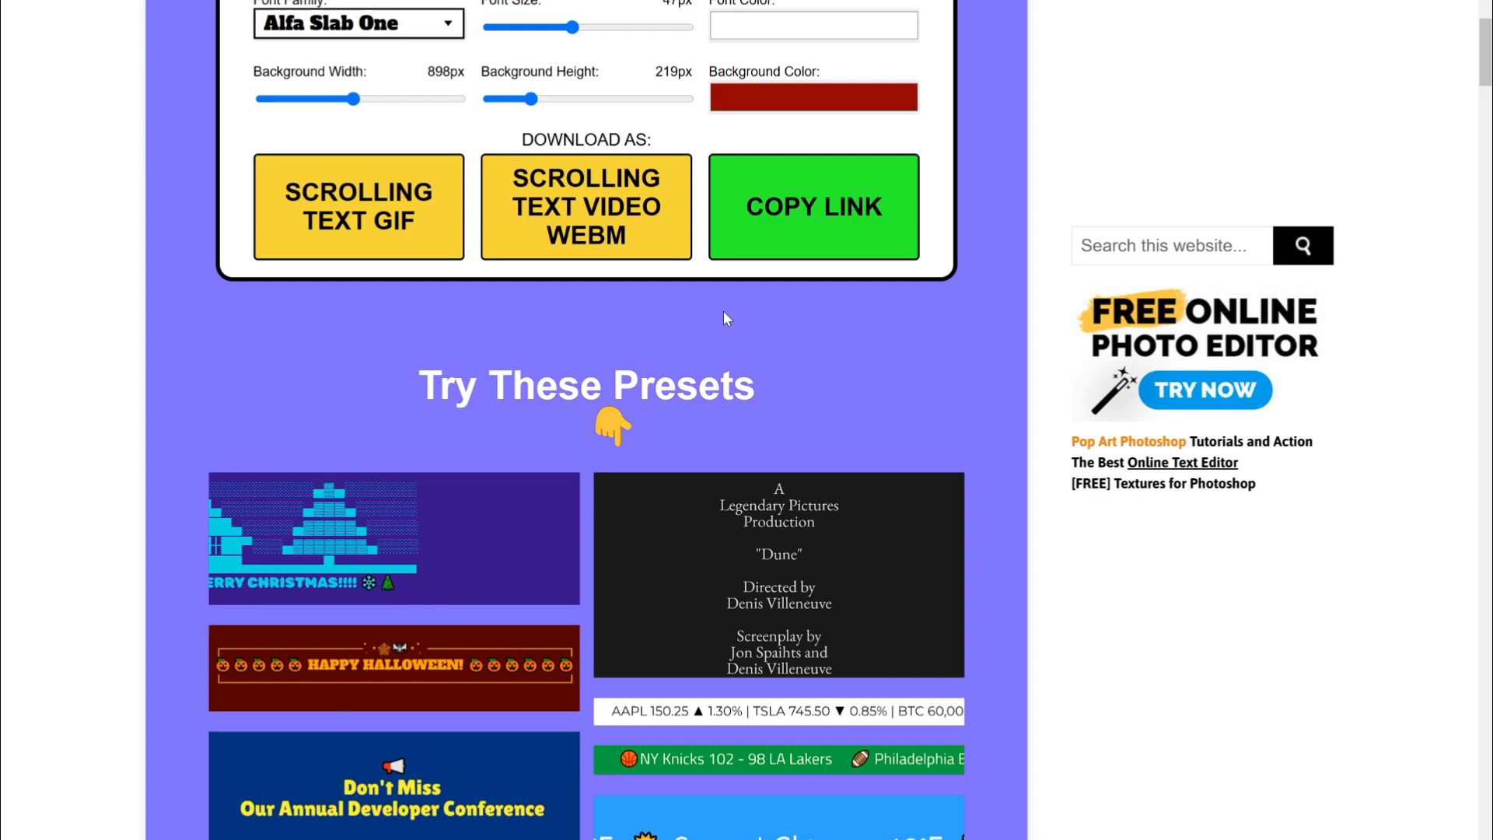
scroll("down", 3)
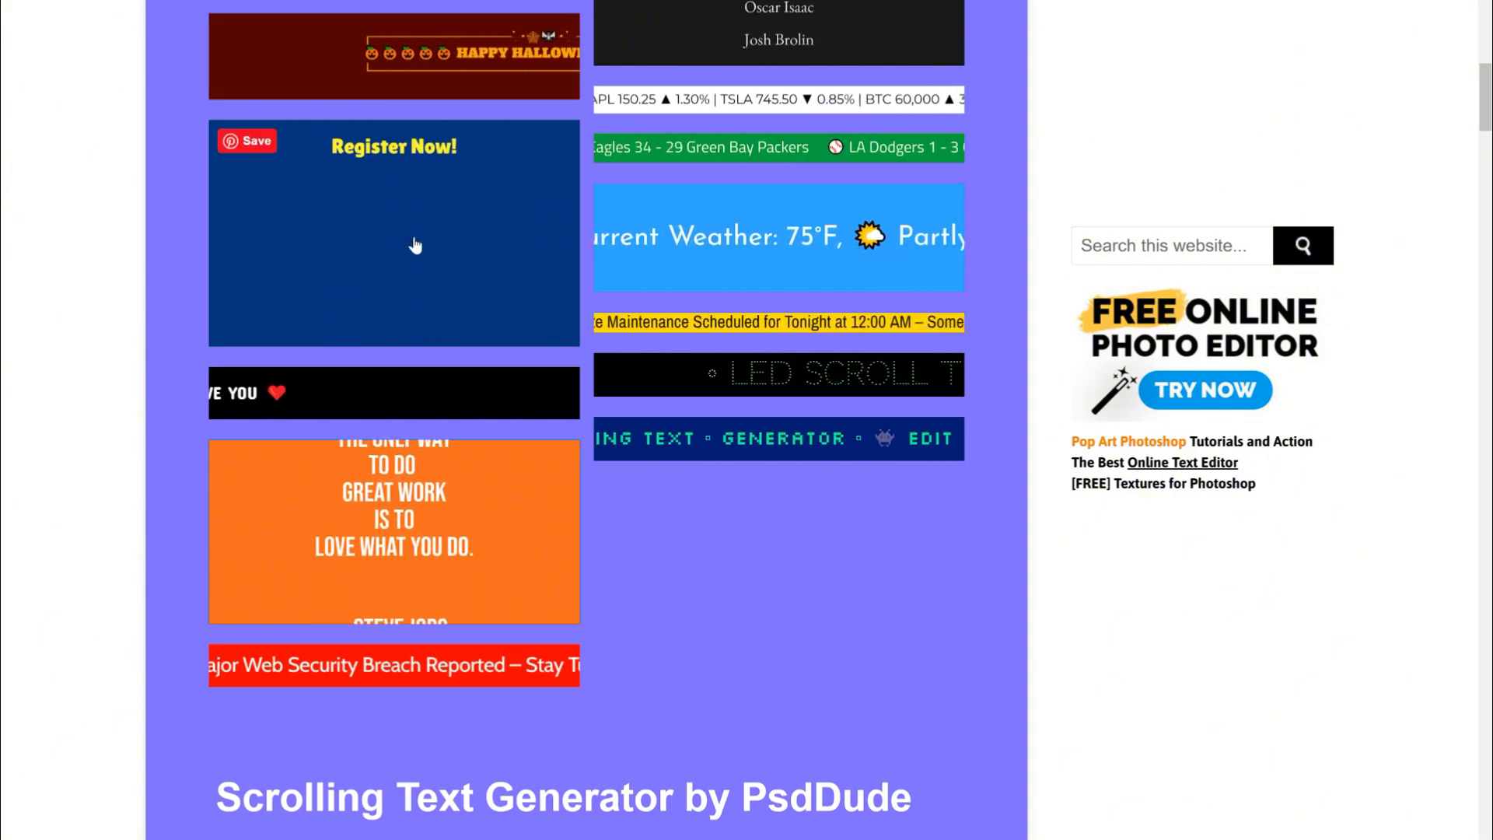
scroll("down", 3)
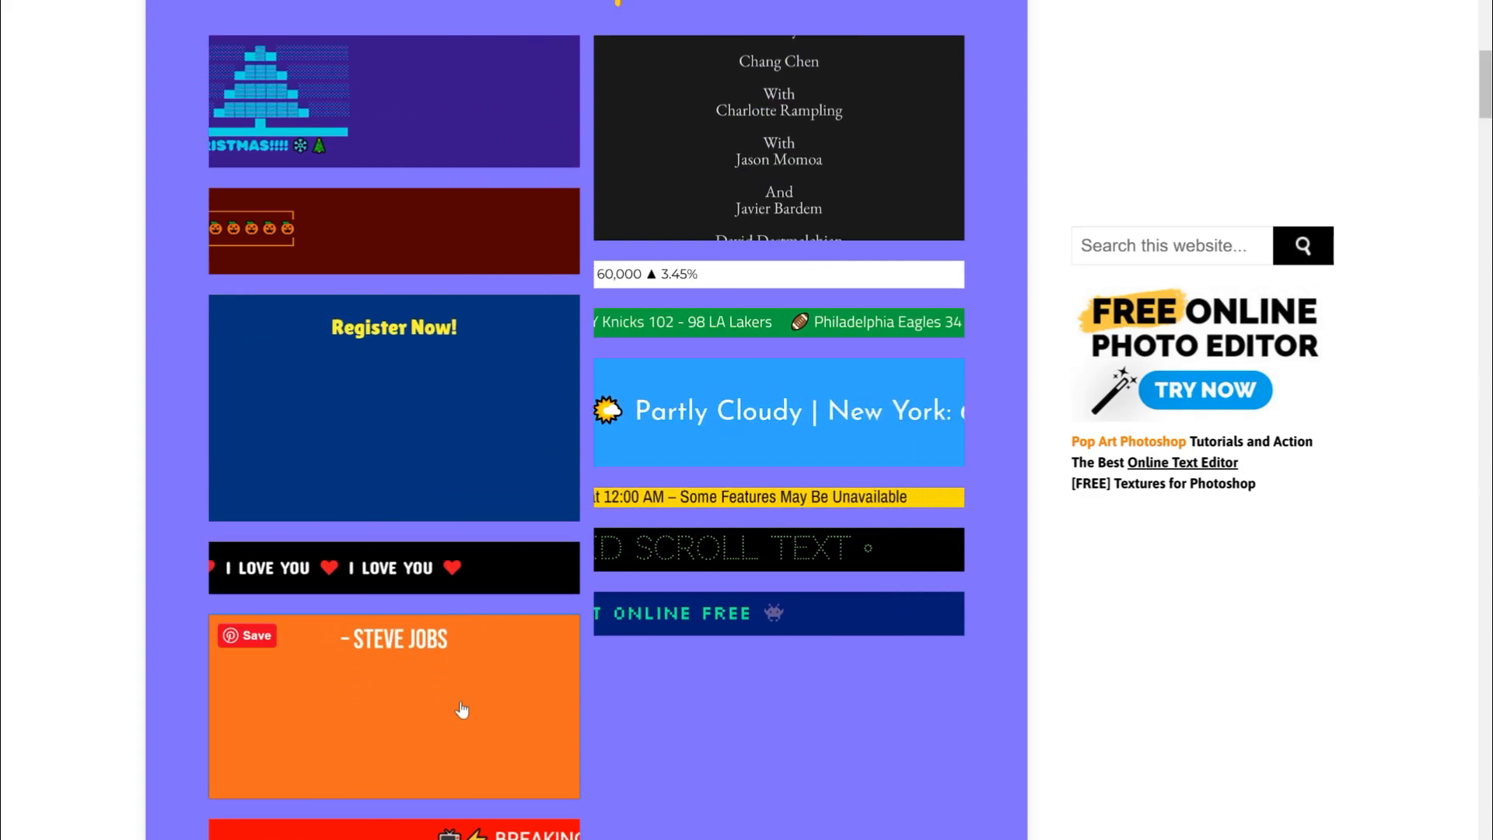
scroll("up", 3)
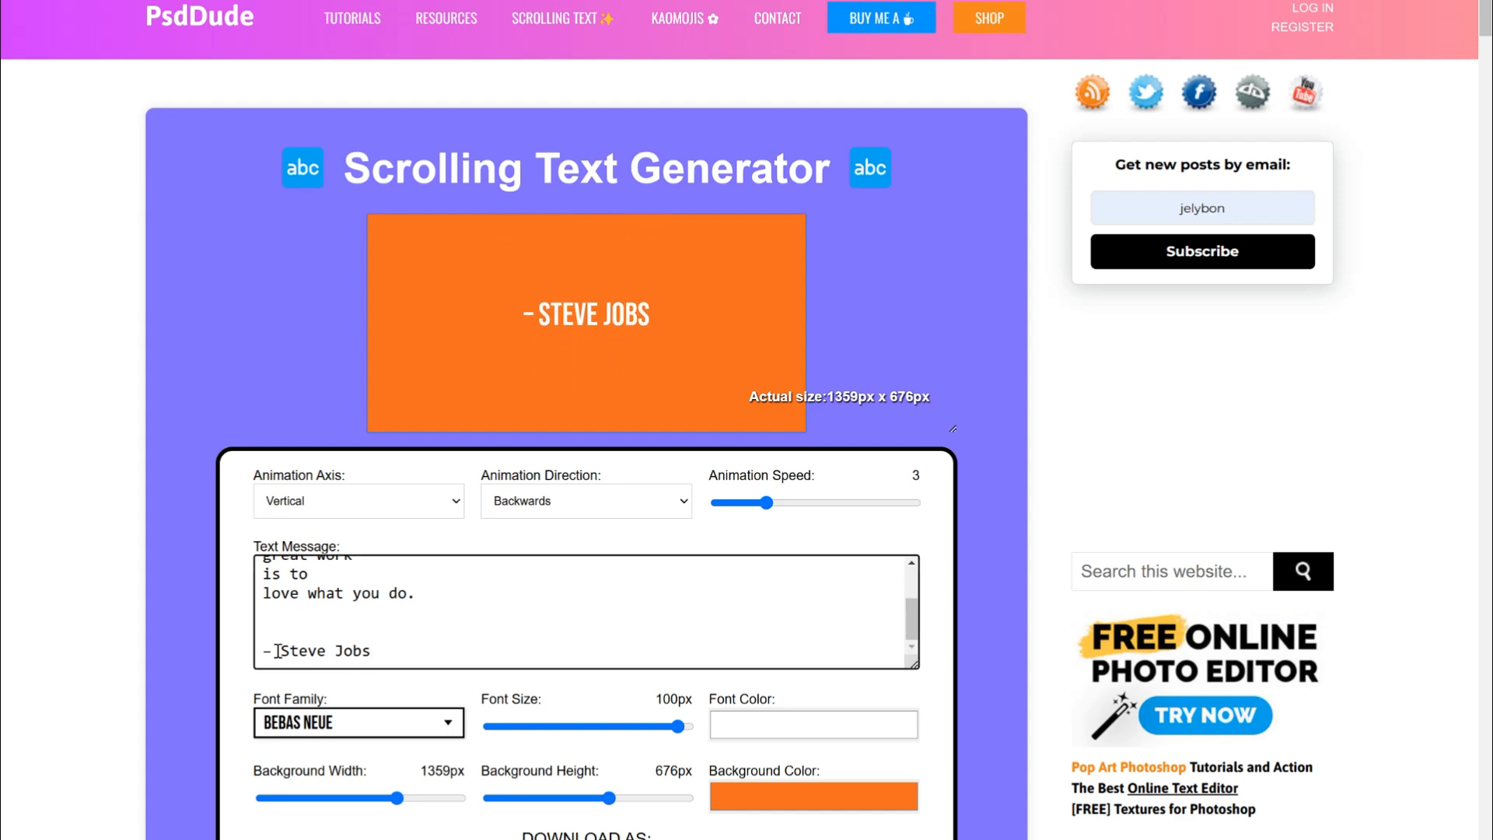
- Credit the loaded orange quote to PSDDude instead of Steve Jobs
type("PSDDude")
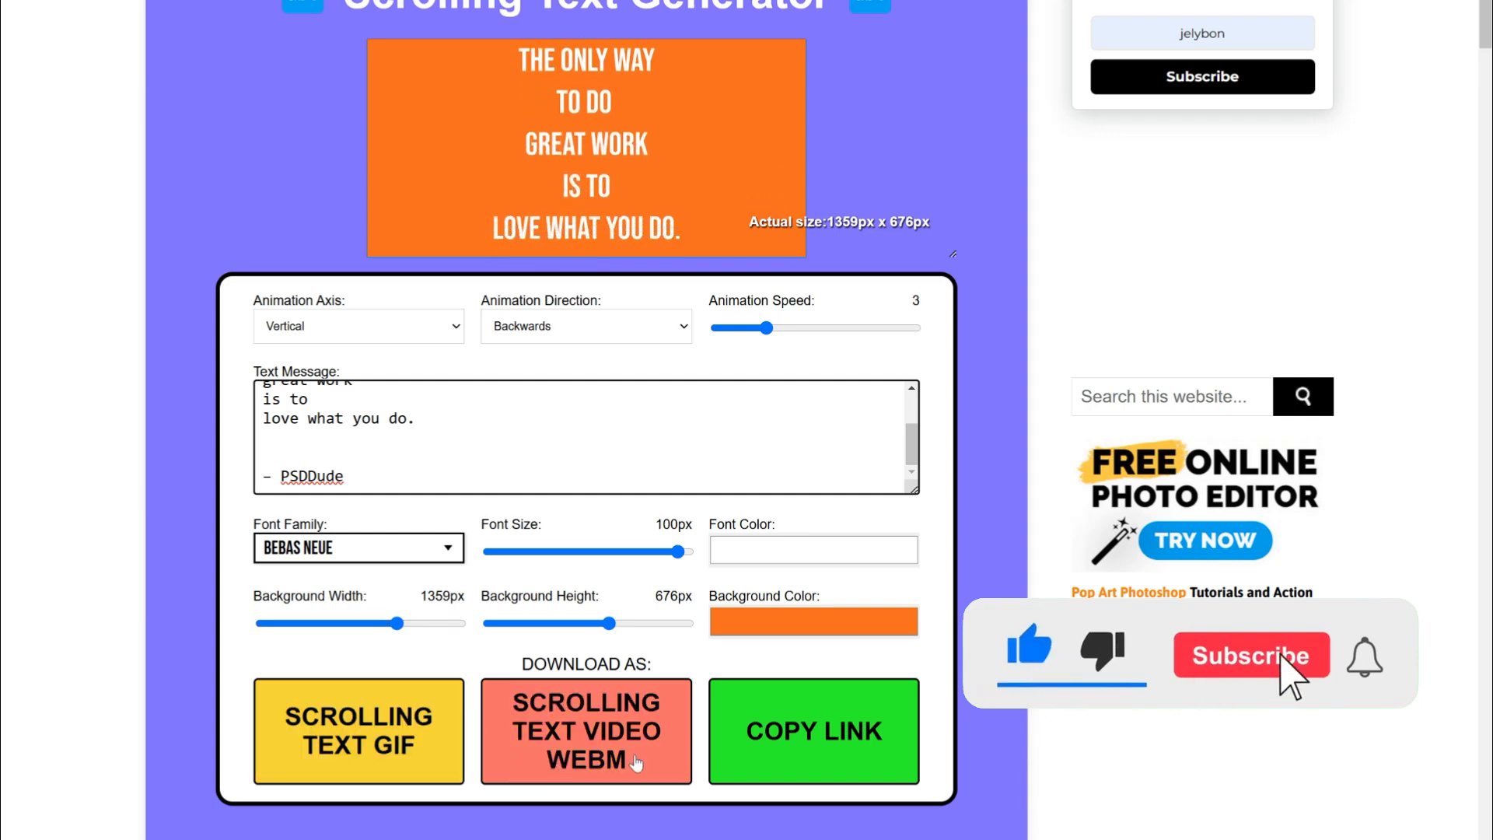
left_click(1250, 655)
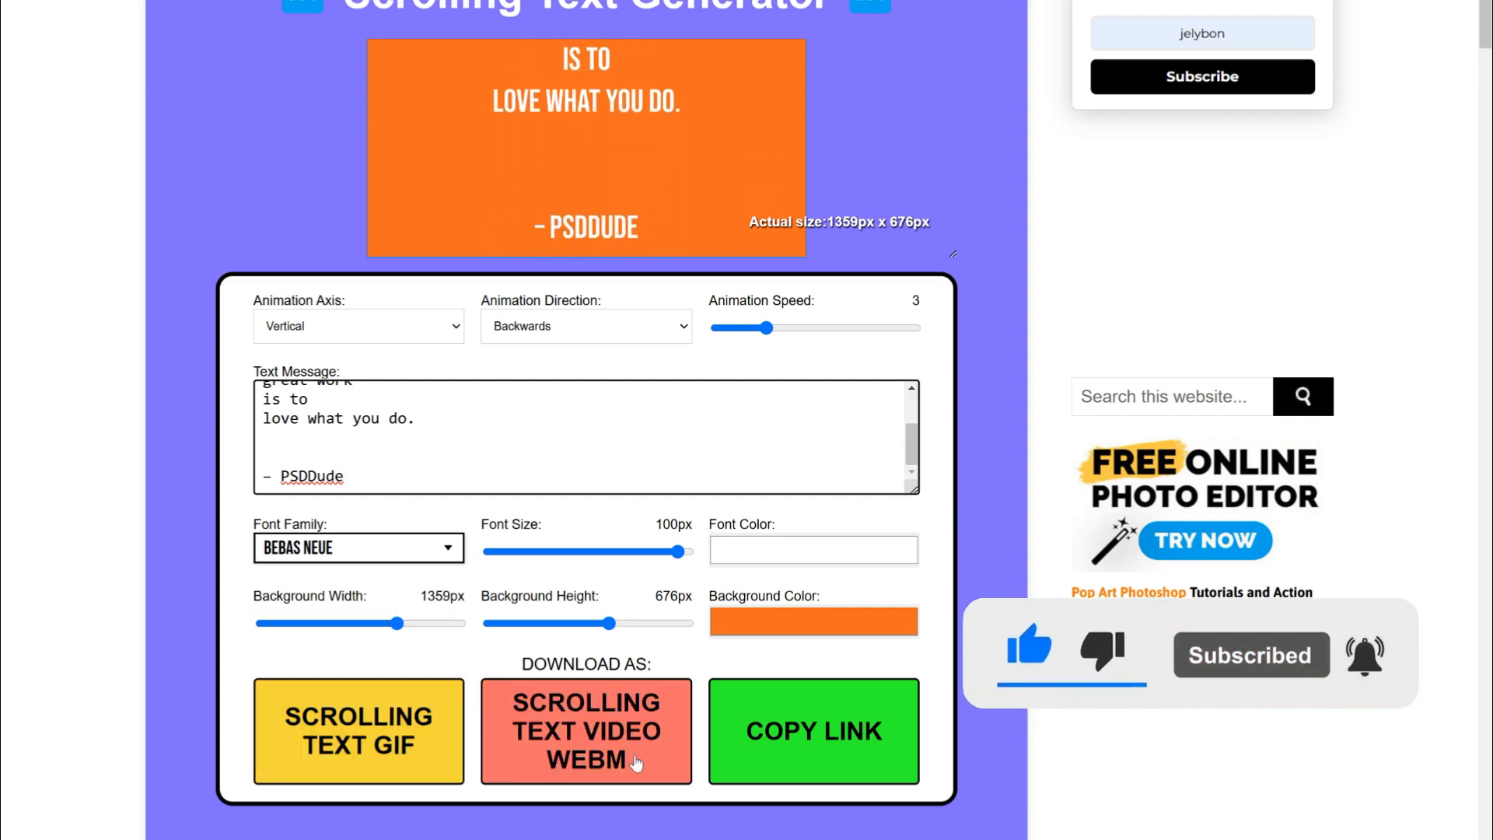